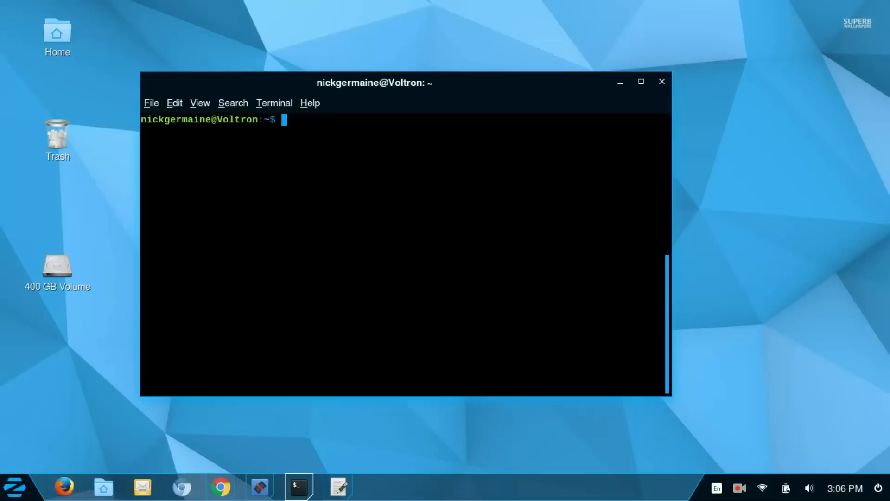
Run 'nmap pointybracket.net' to list its open ports, then clear the terminal
text(nmap)
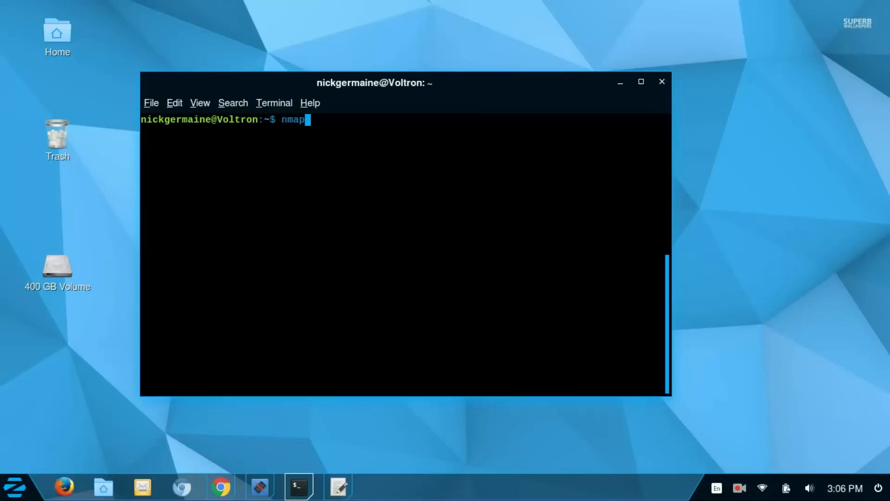
text(pointybra)
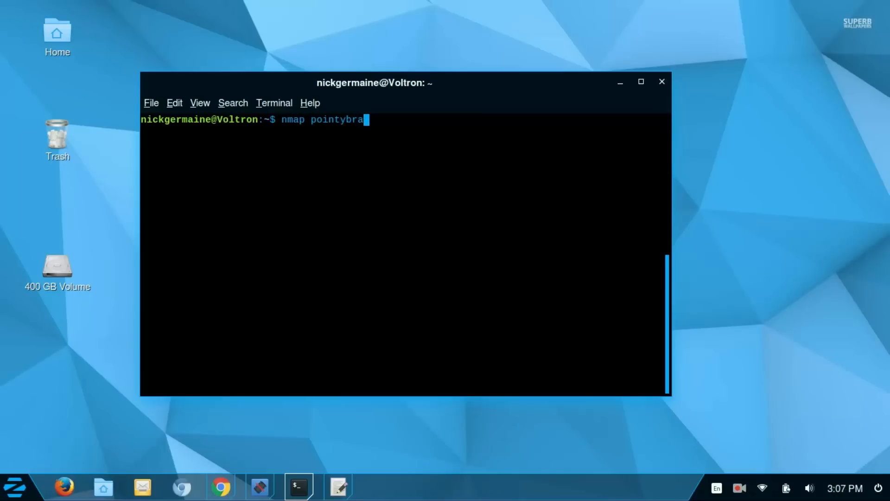
text(cket.ne)
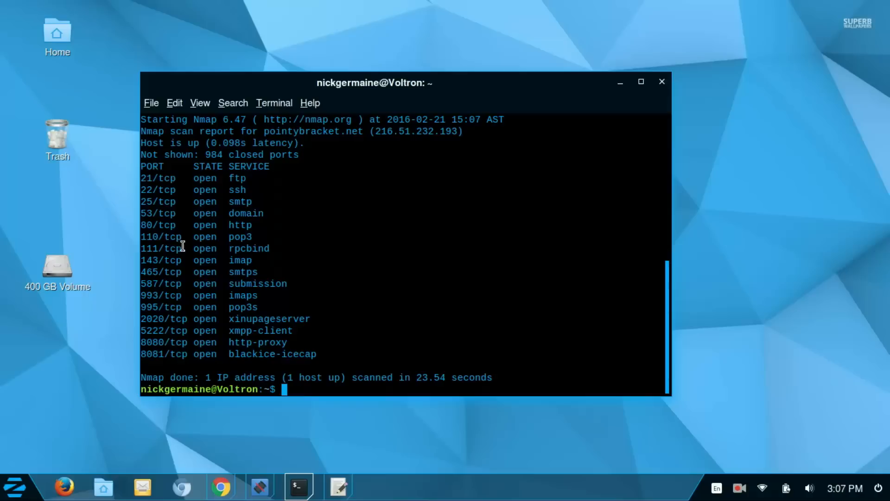
mouse_move(196, 283)
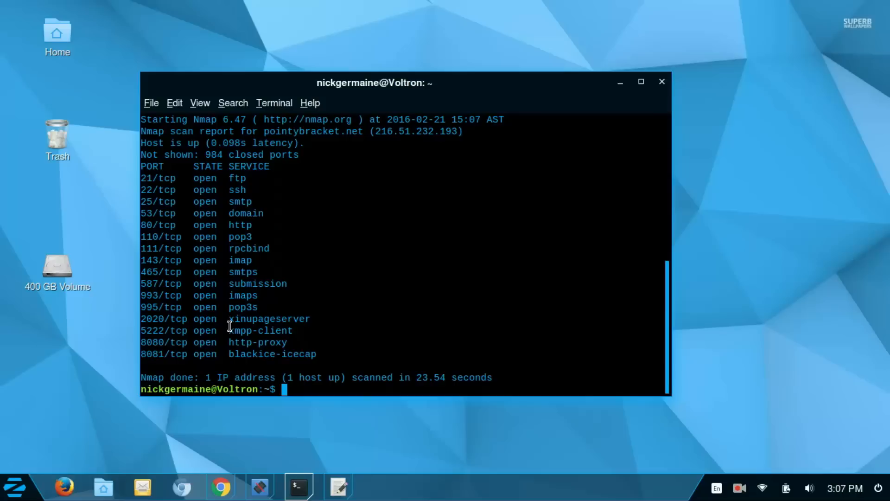
mouse_move(349, 364)
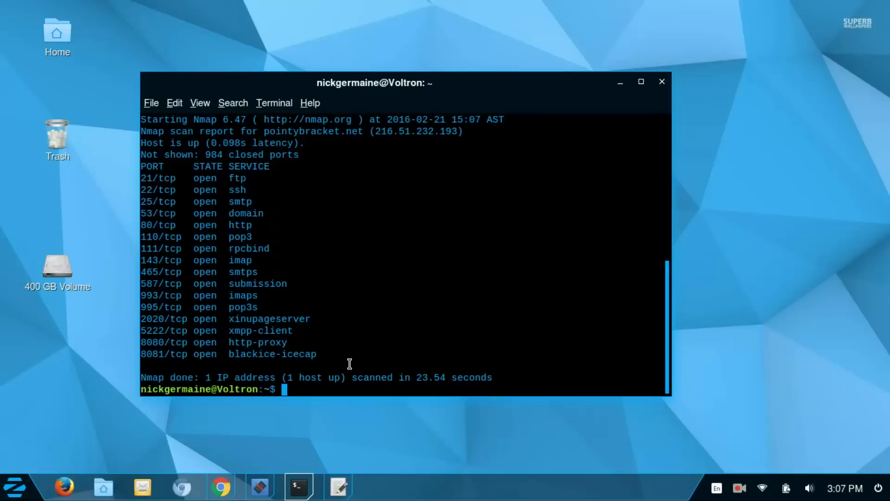
text(clea)
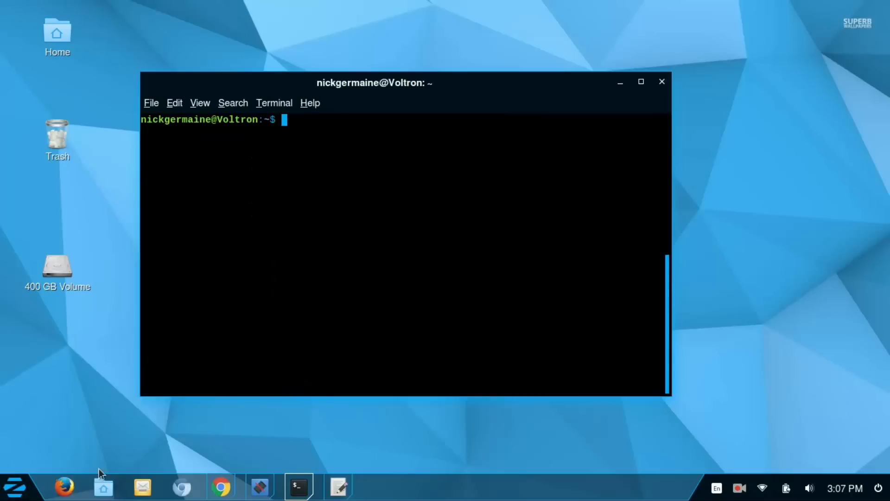
Launch gedit from the Zorin Menu and place its window right of the terminal
click(13, 488)
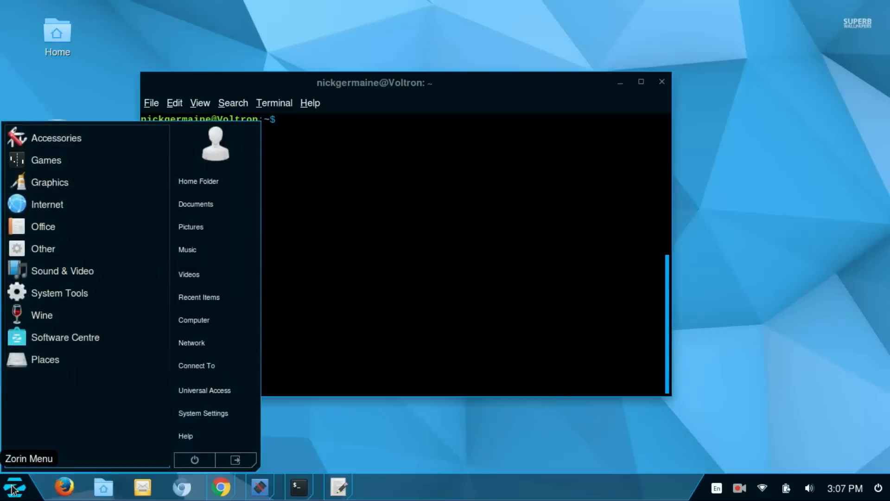
click(338, 487)
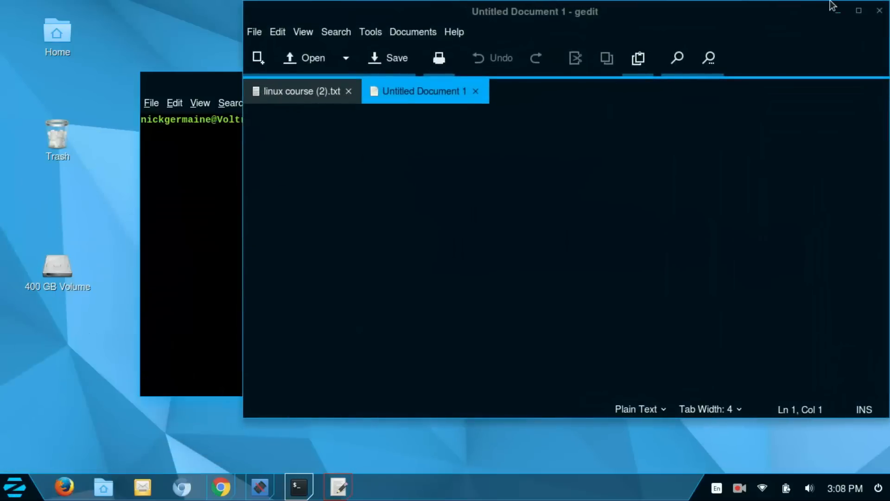
drag(534, 11, 575, 86)
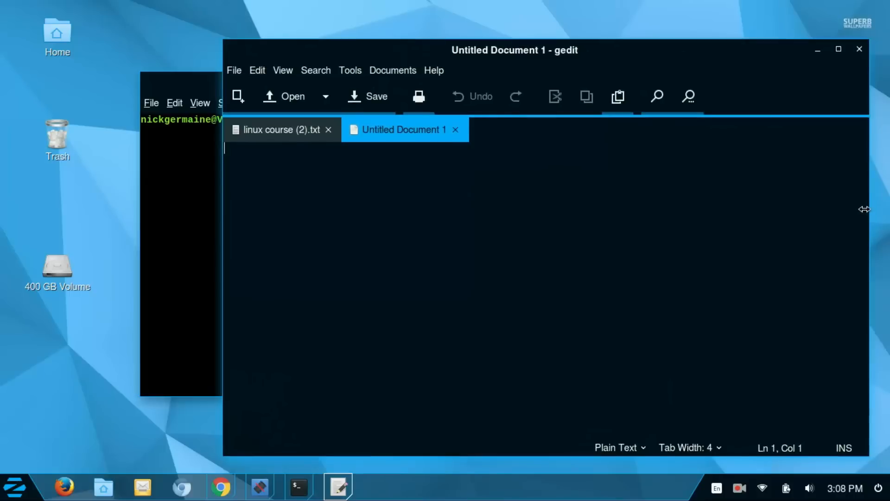
drag(513, 50, 539, 35)
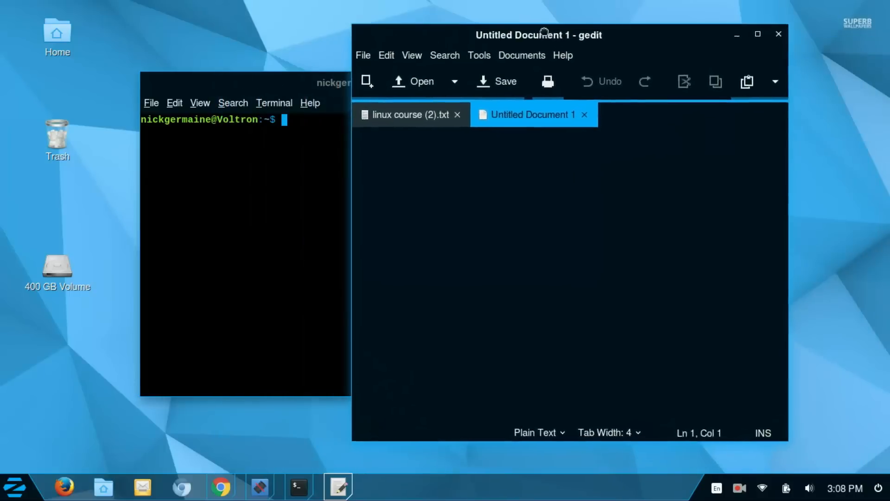
drag(538, 35, 600, 40)
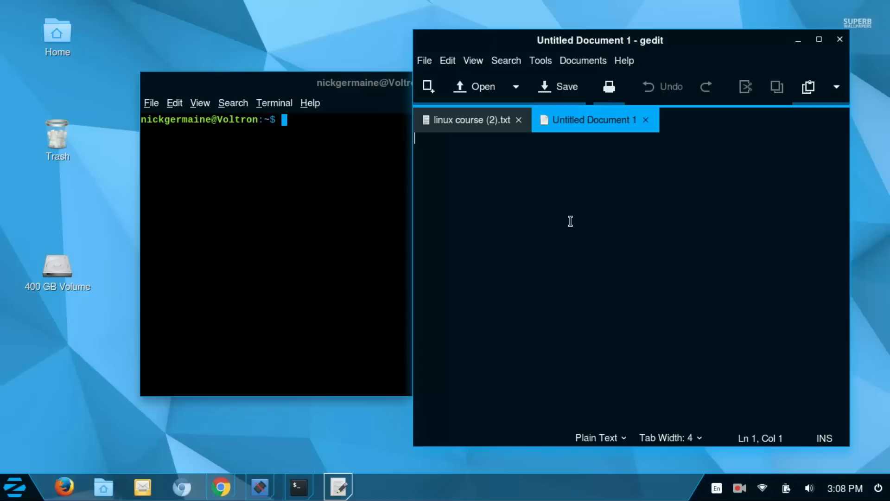
Type pointybracket.net, 192.168.0.1 and 192.168.0.180 on separate lines and save as networks.txt
text(pointybracket.net)
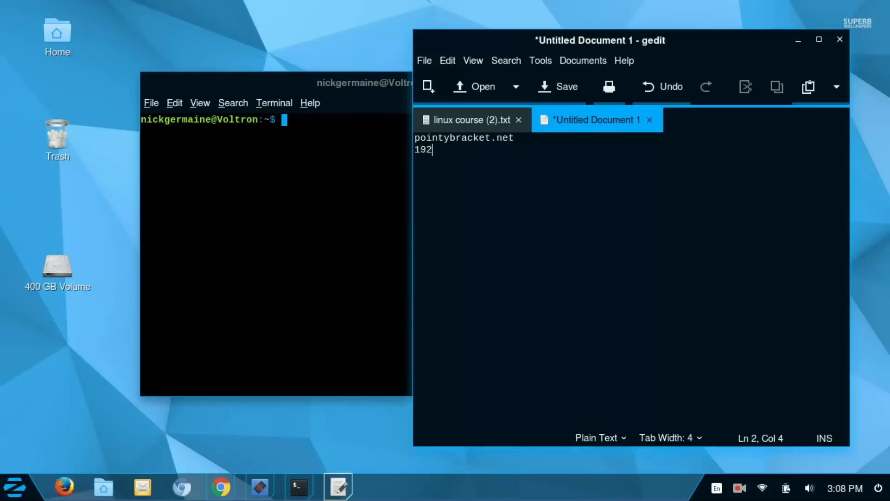
text(.168.0.1)
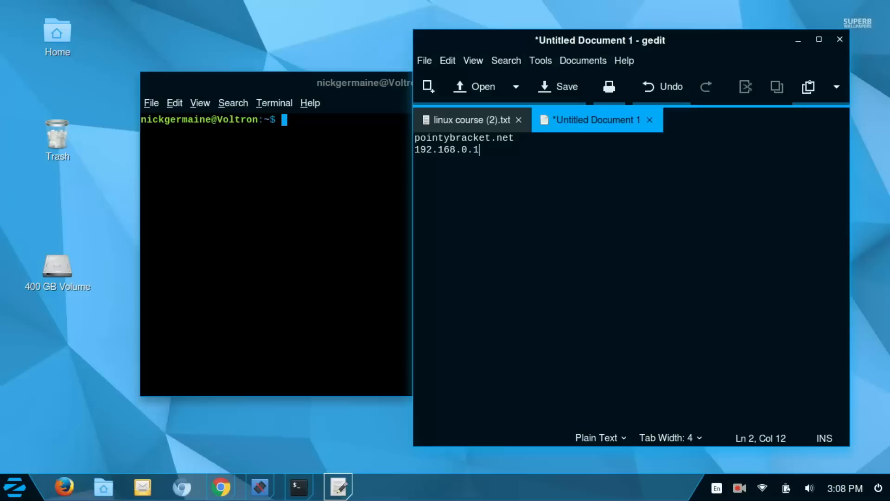
text(192.)
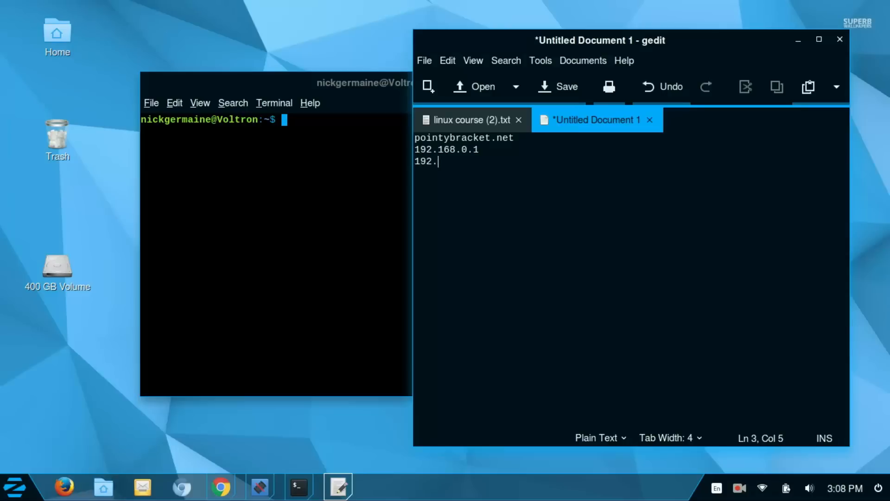
text(168.9)
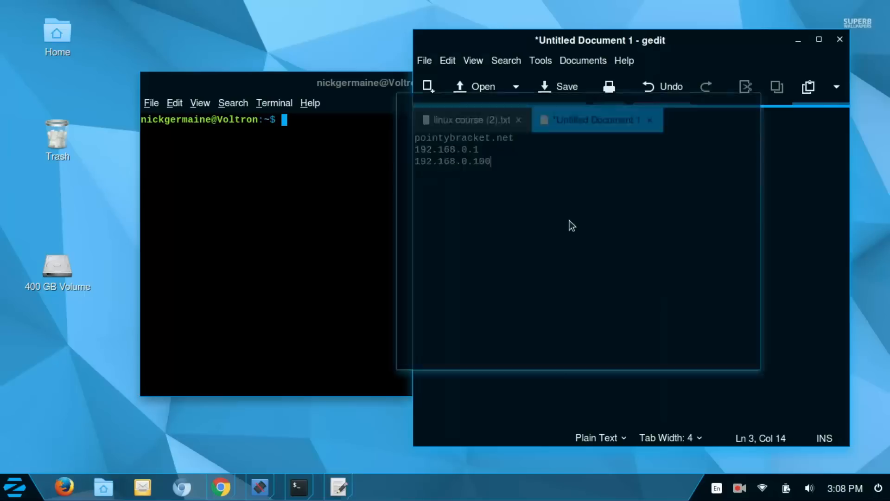
click(566, 87)
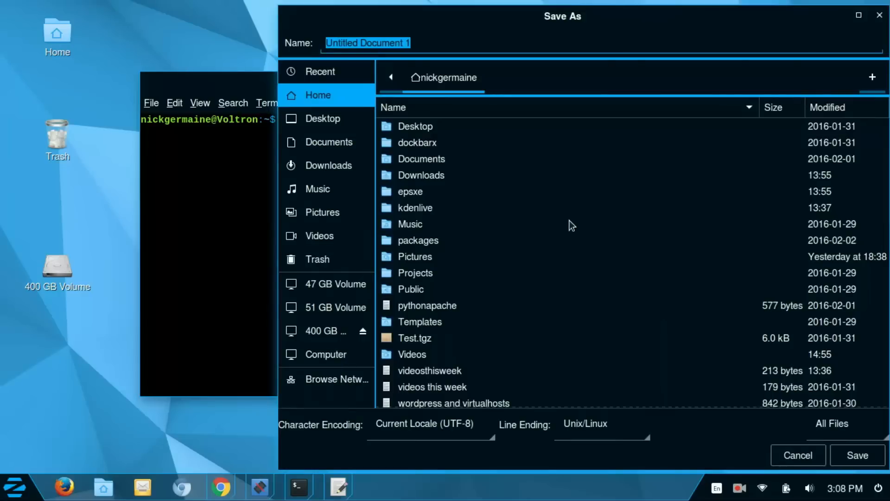
text(networks.txt)
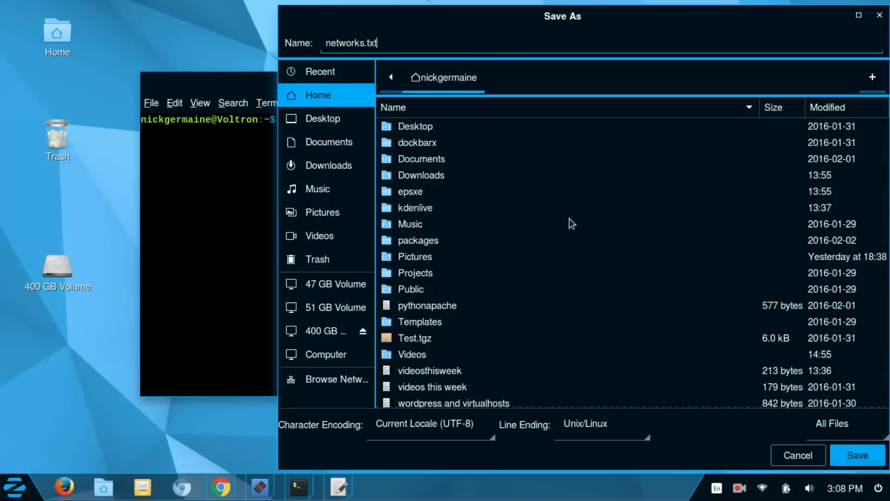
click(856, 455)
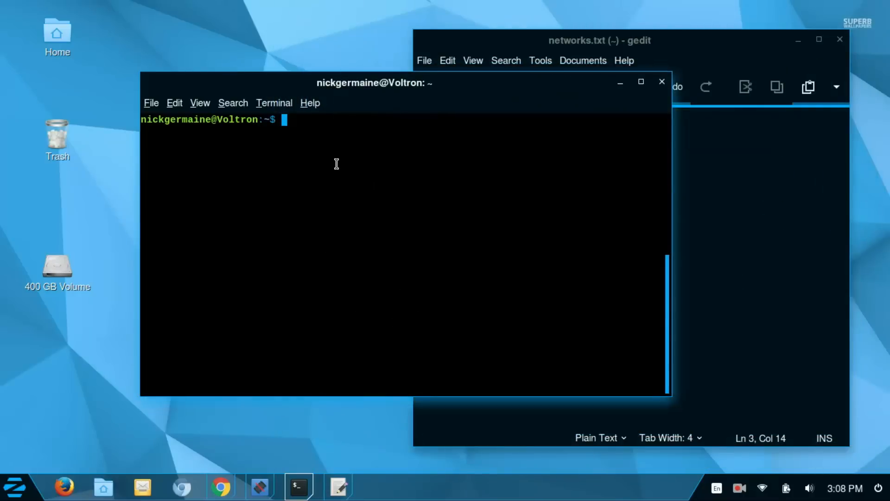
Run 'nmap -iL ~/networks.txt' to scan all three hosts from the file
text(nmap -i)
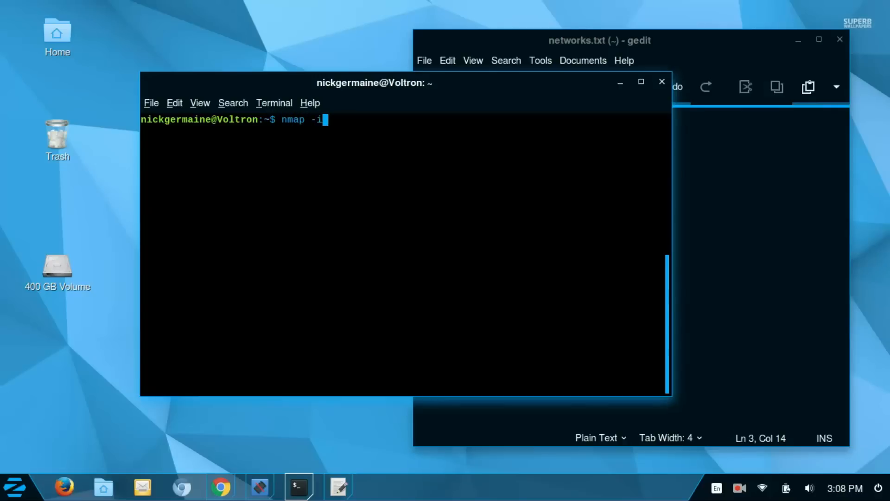
text(L)
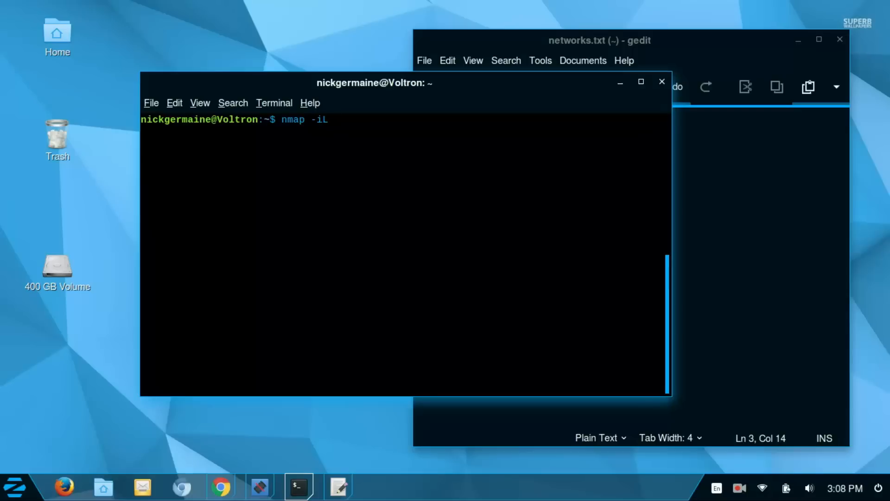
text(~/)
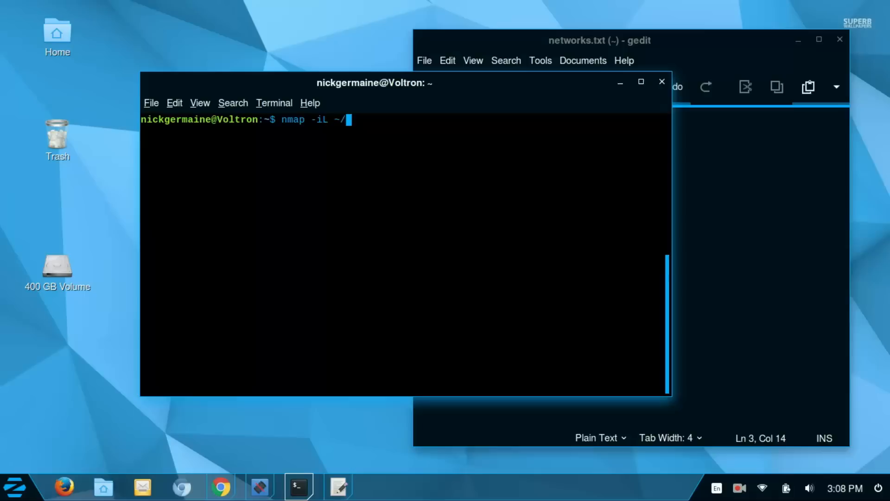
text(netwo)
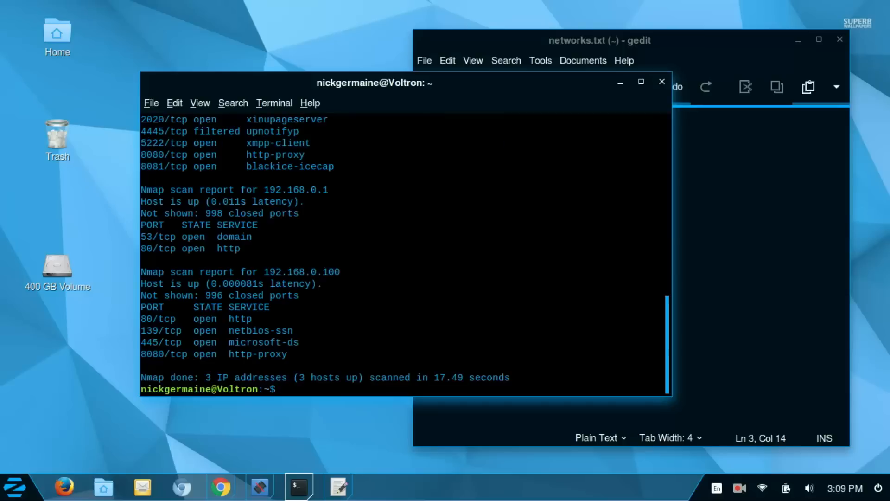
mouse_move(357, 88)
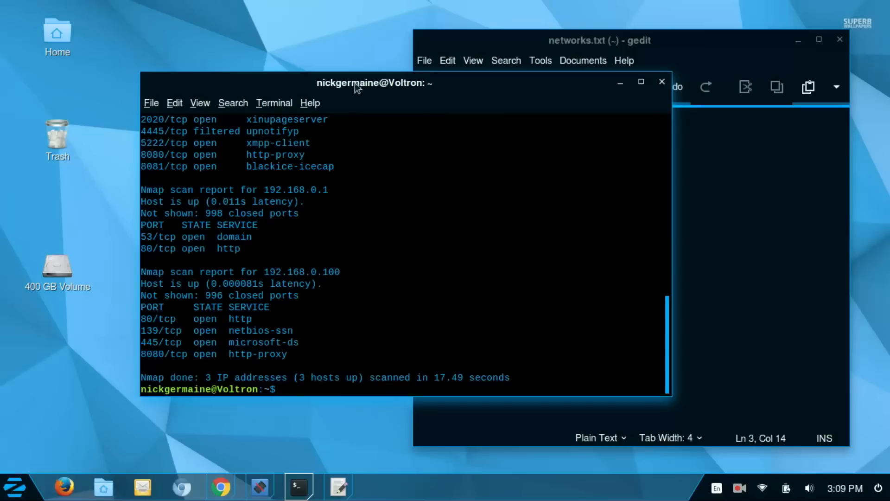
text(nmap -iL ~/networks.txt)
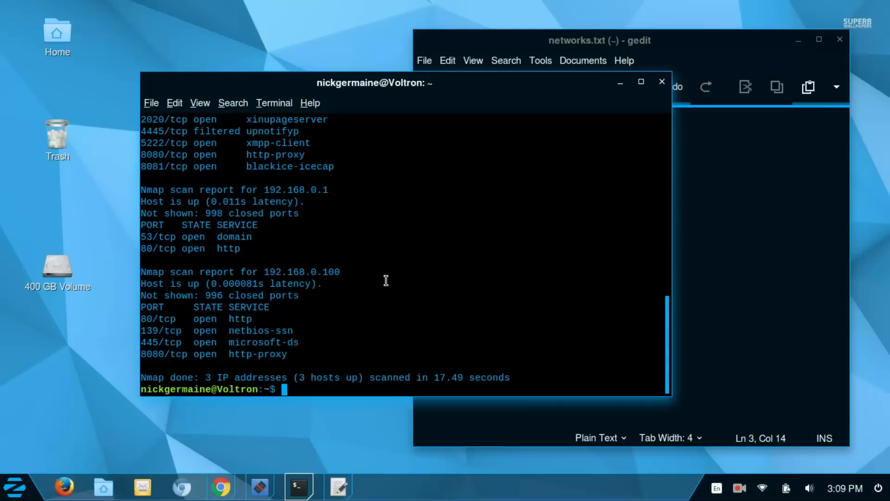
Run an aggressive scan with 'nmap -A 192.168.0-100', retyping after the range fails to resolve
text(nmap)
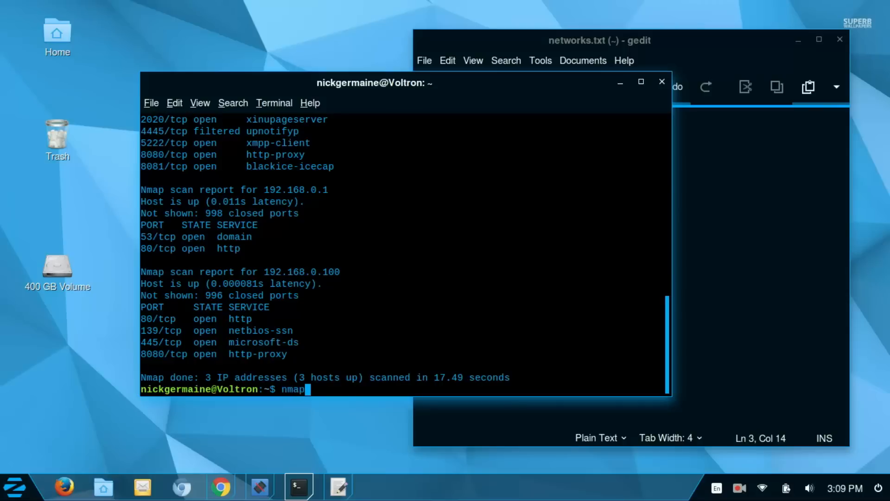
text(-)
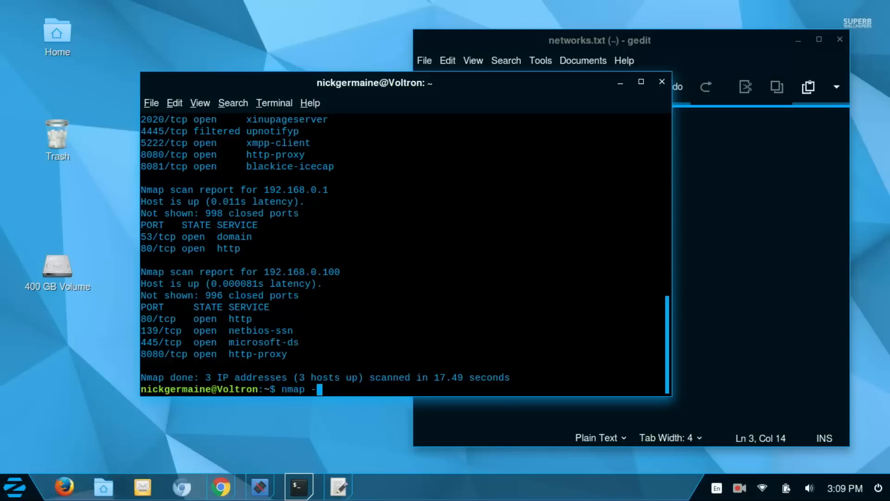
text(A)
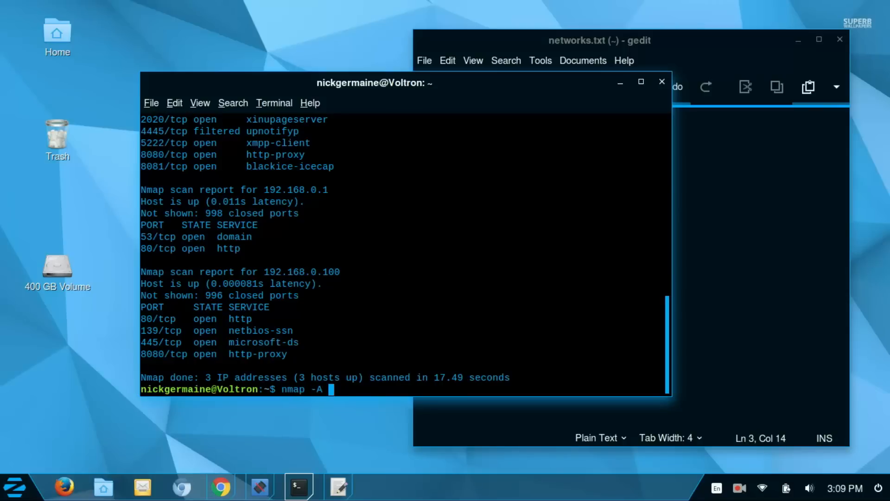
text(192.168)
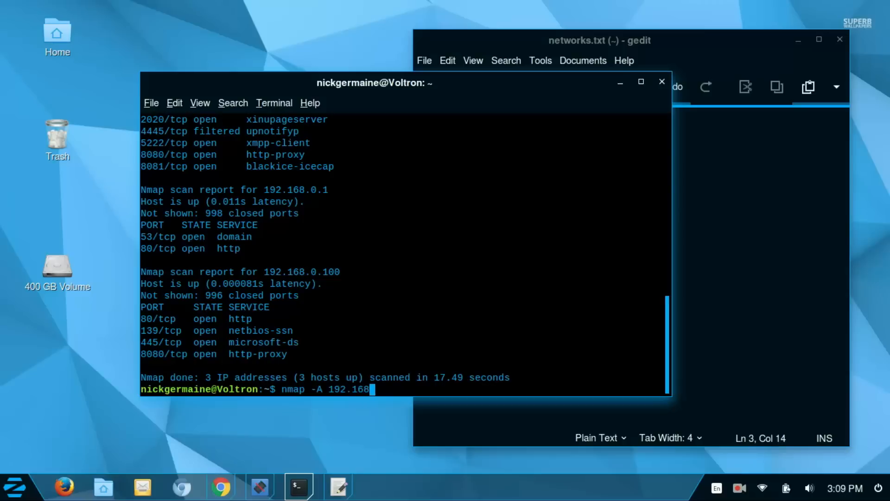
text(0-)
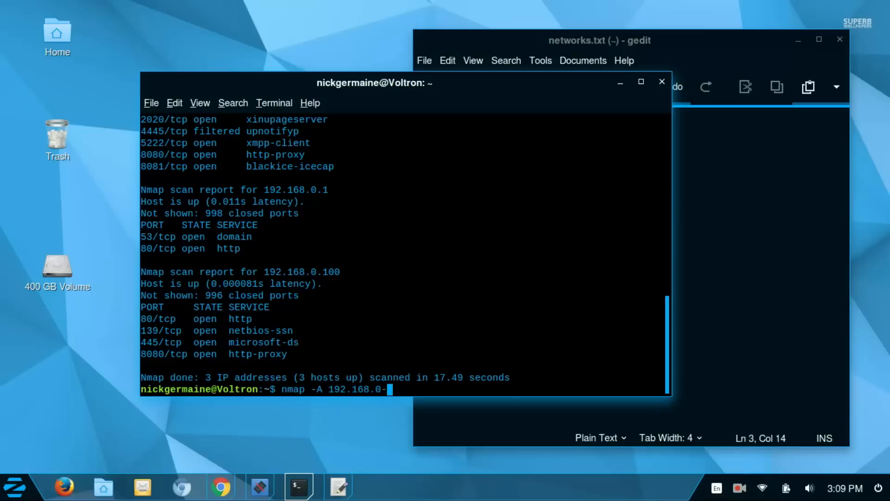
key(Return)
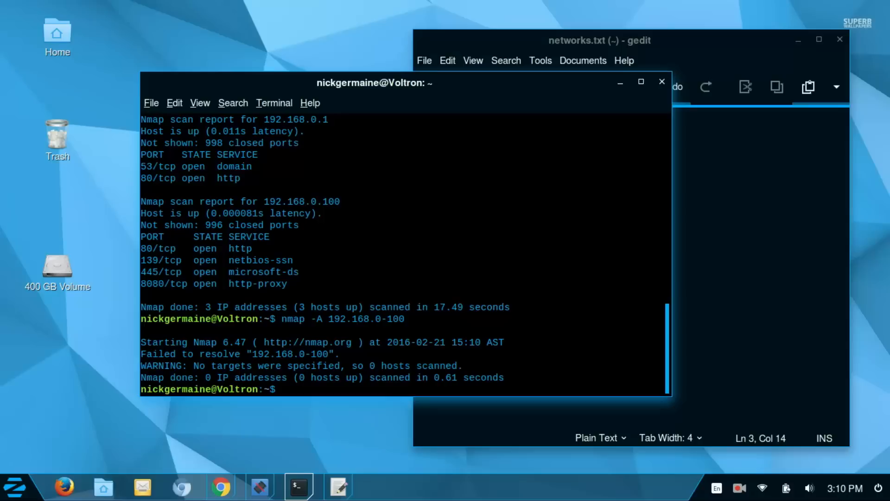
text(nmap -A 192.168.0-100)
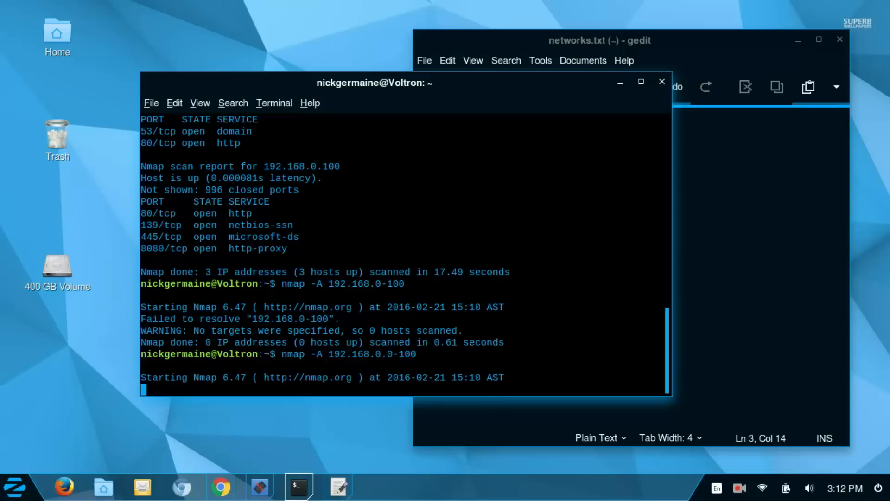
Suspend the range scan with Ctrl+Z and run 'nmap -A 192.168.0.100'
key(ctrl+z)
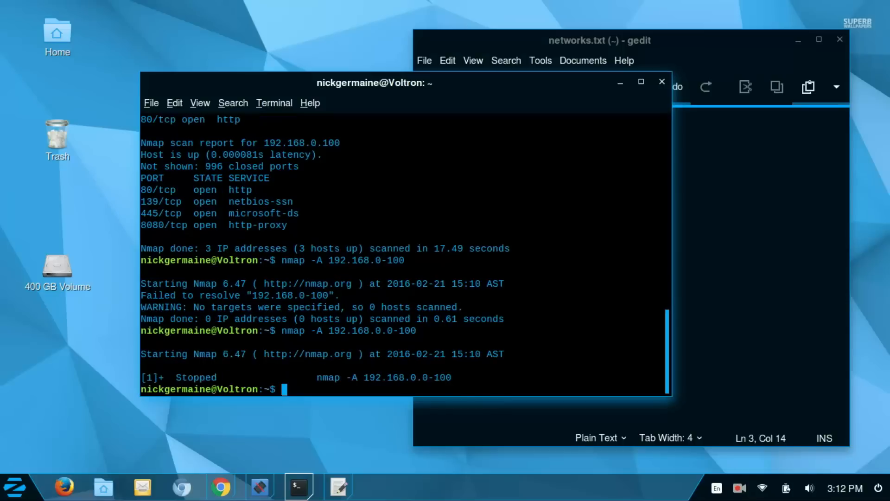
text(nmap -A 1)
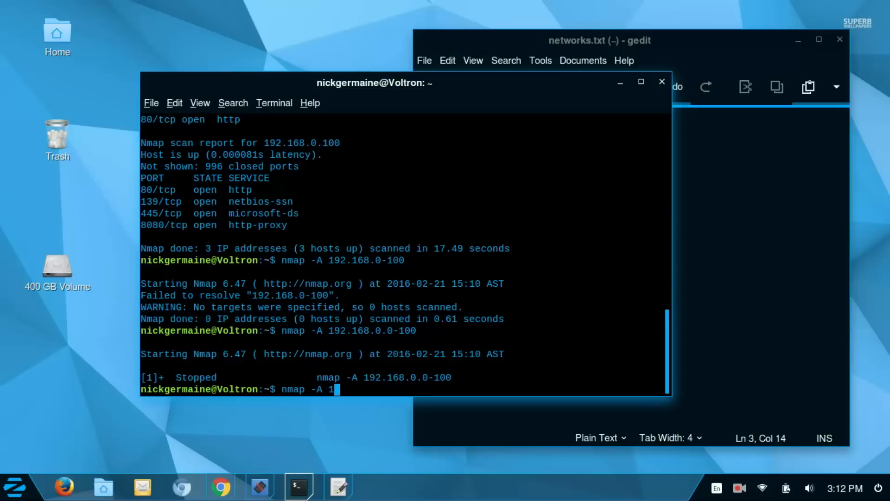
text(92.168.0.)
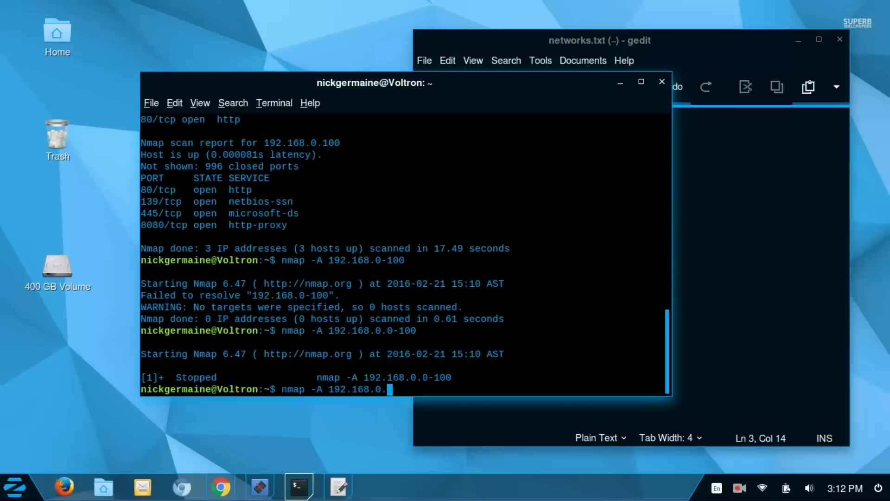
key(Return)
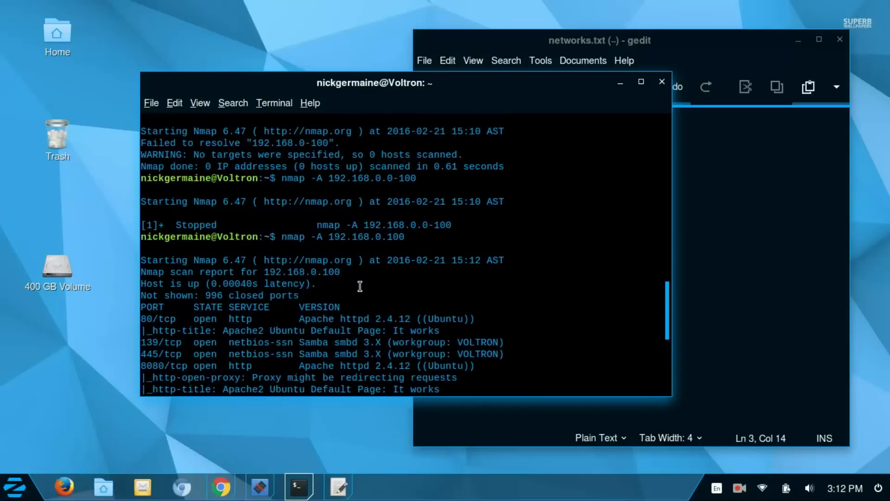
Scroll the 192.168.0.100 results, highlight Apache httpd 2.4.12, and reach the Samba script output
scroll(down, 3)
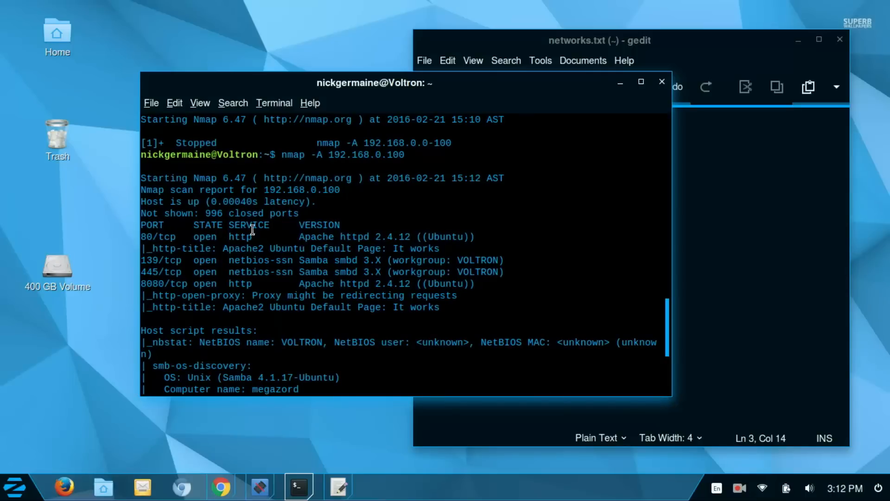
mouse_move(312, 237)
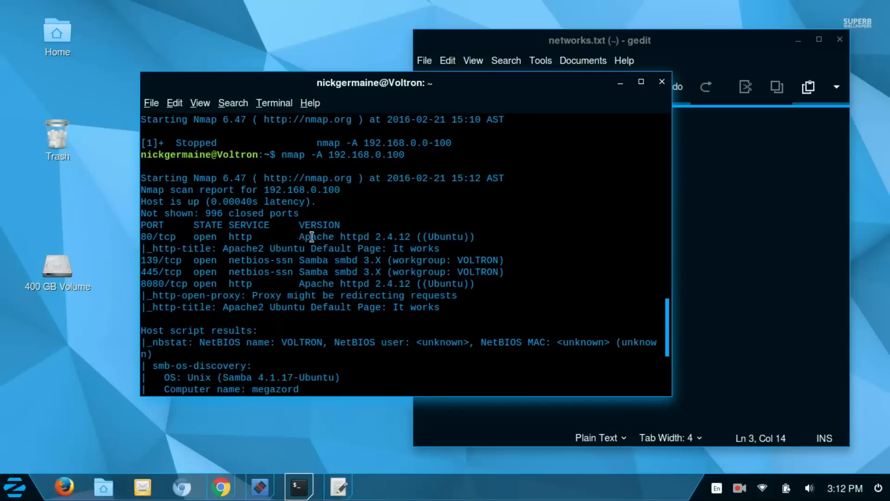
drag(300, 237, 414, 237)
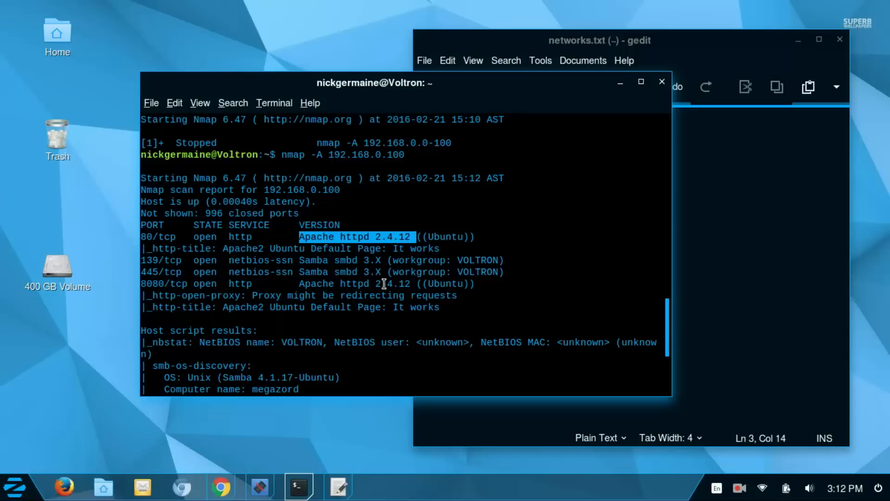
scroll(down, 3)
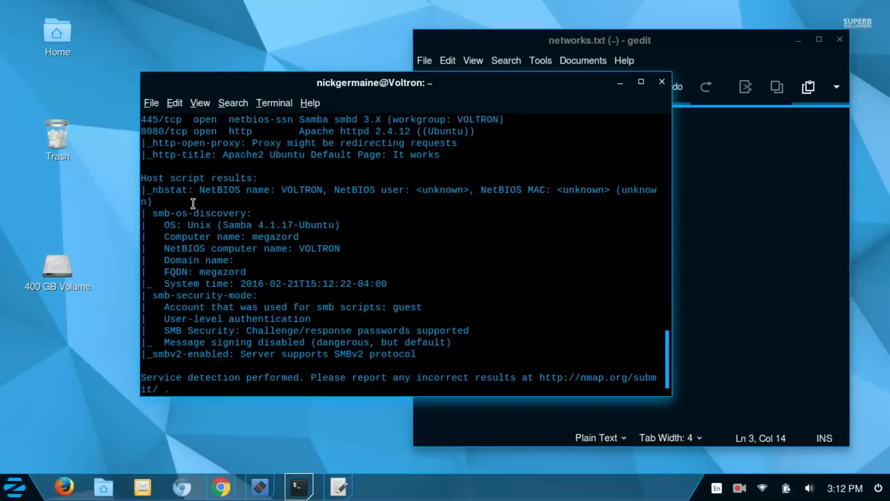
mouse_move(189, 227)
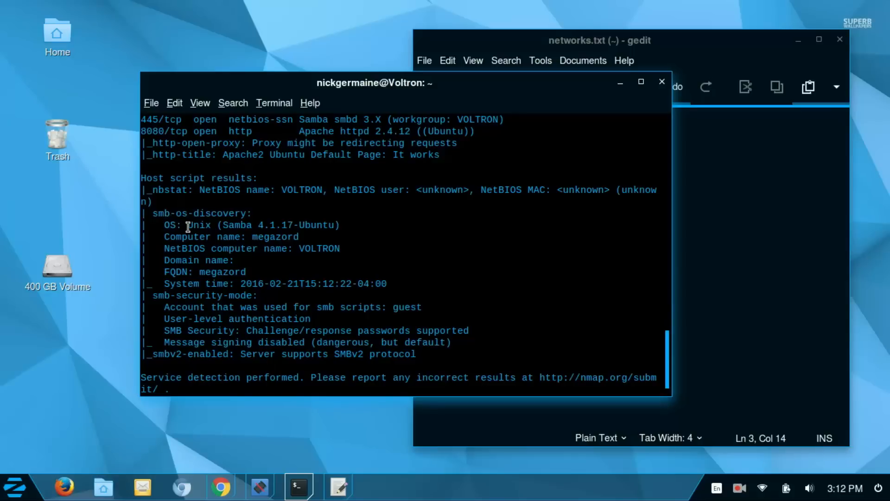
mouse_move(199, 239)
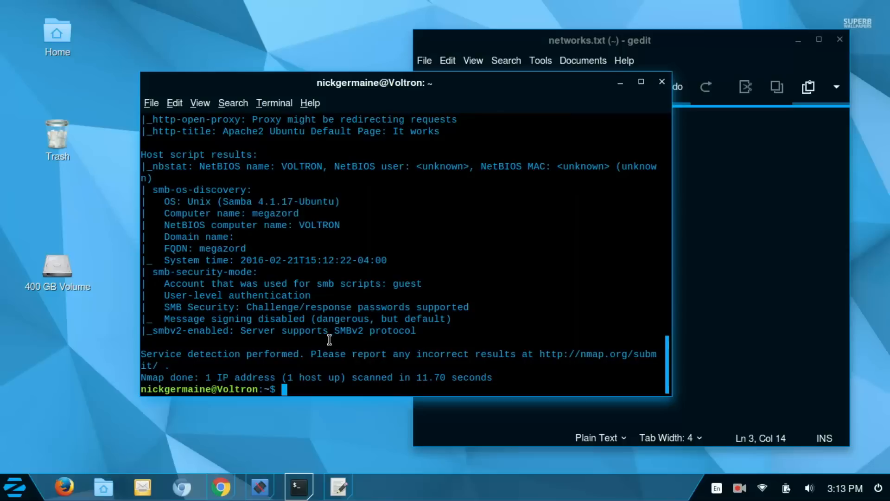
mouse_move(410, 375)
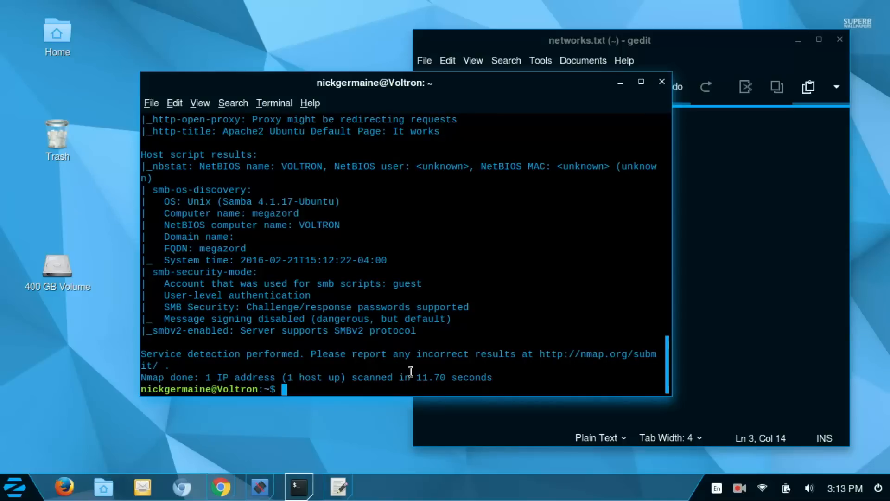